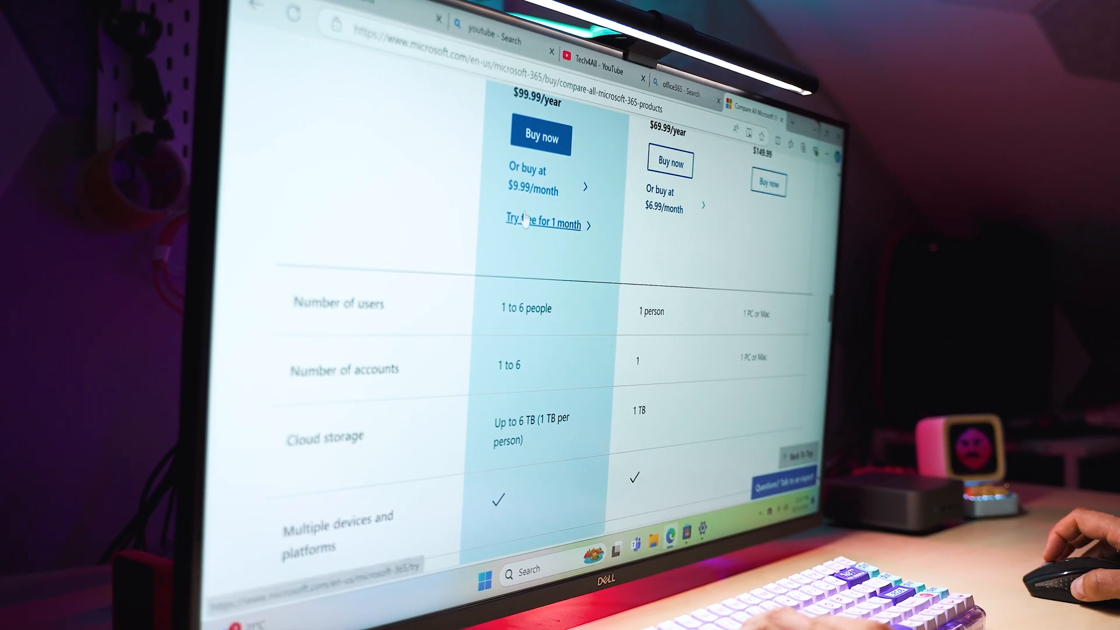
Show the Graphics category in the Mint menu: Document Scanner, Drawing and Pix
scroll("up", 3)
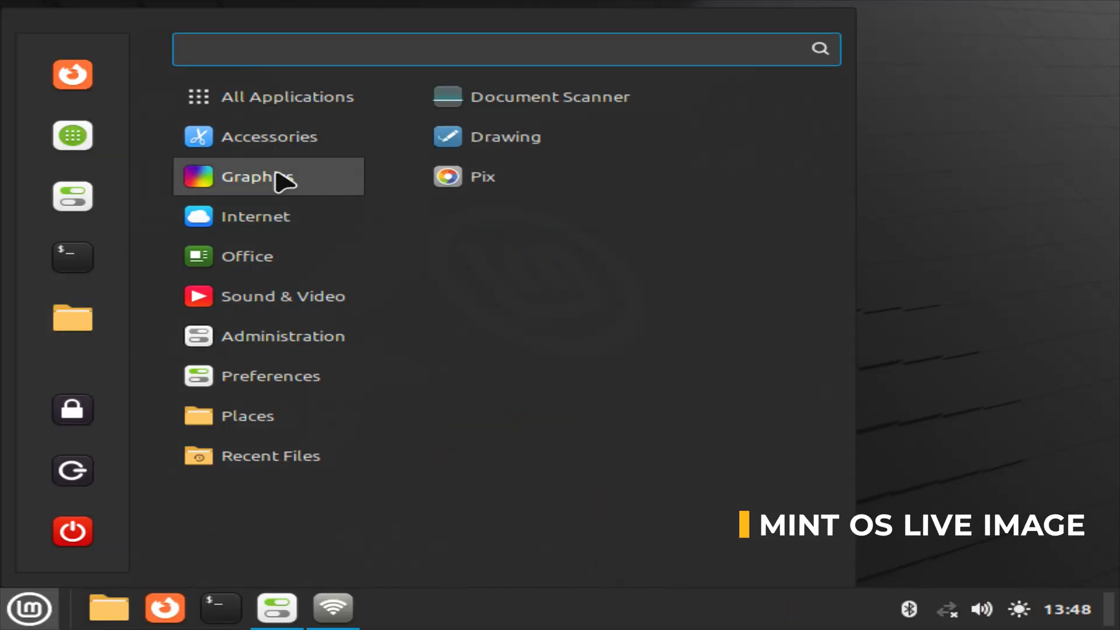
left_click(268, 335)
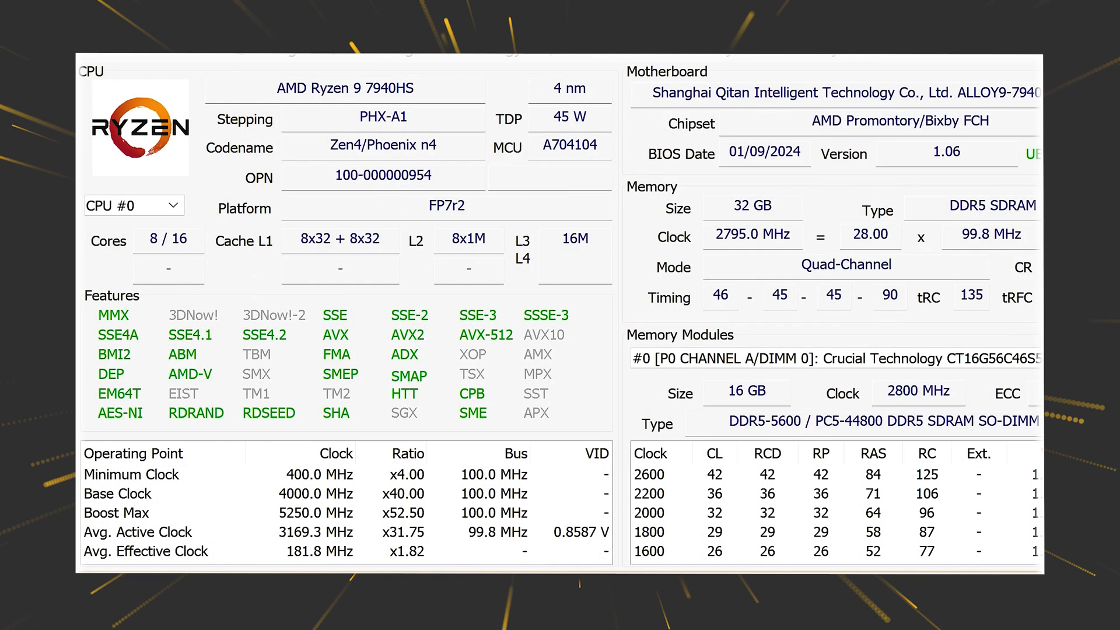
double_click(383, 145)
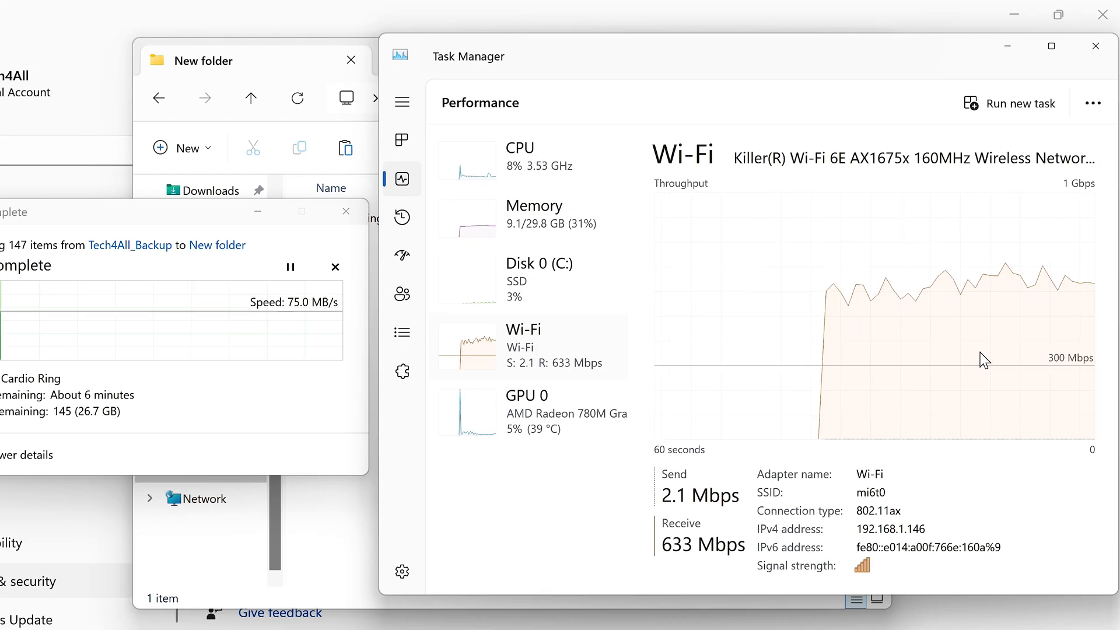
mouse_move(823, 515)
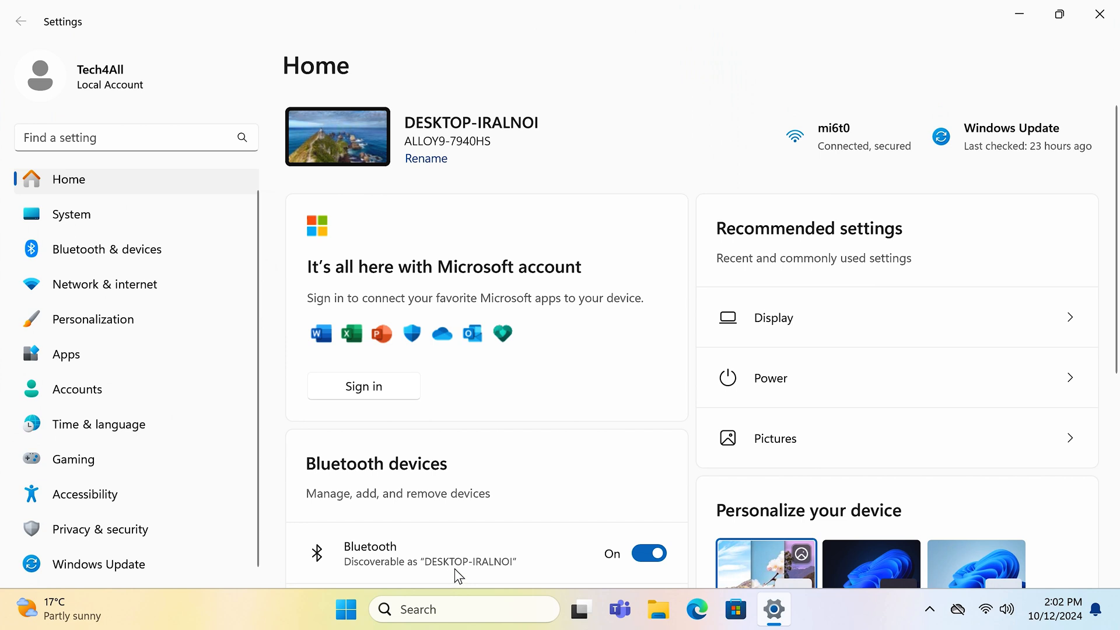
Scroll through Task Manager's Wi-Fi performance, showing about 633 Mbps receive rate
scroll("down", 3)
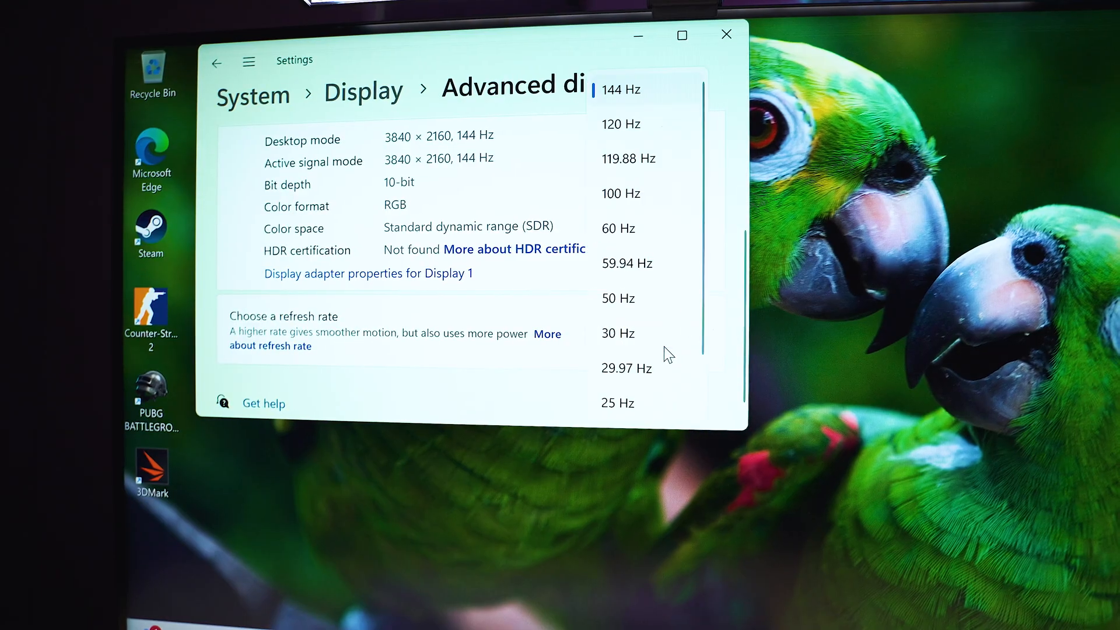
mouse_move(661, 243)
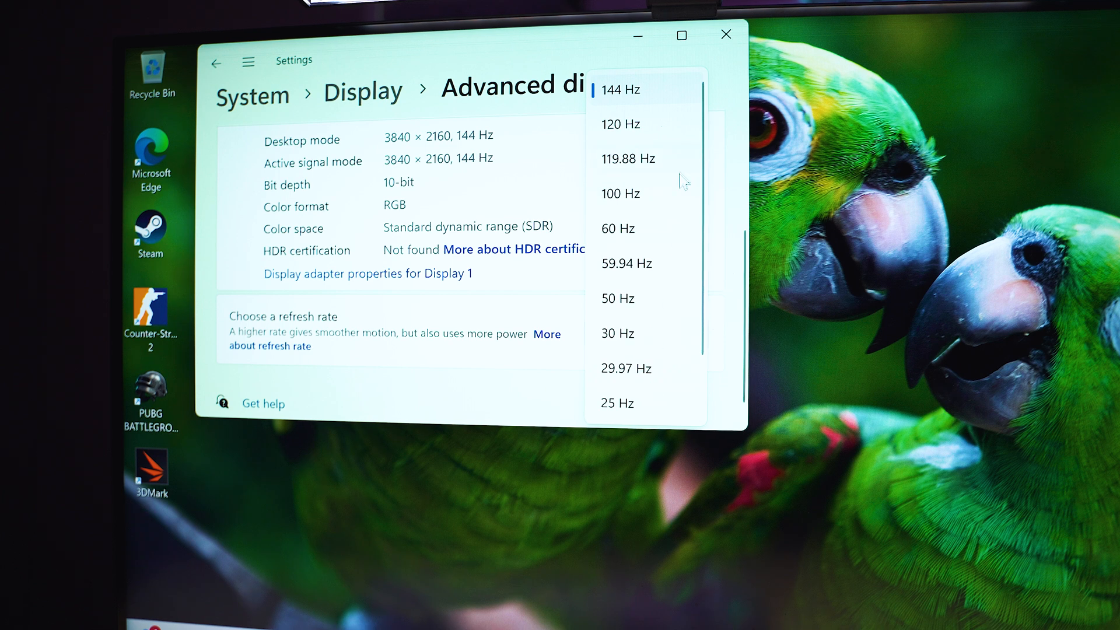
mouse_move(726, 36)
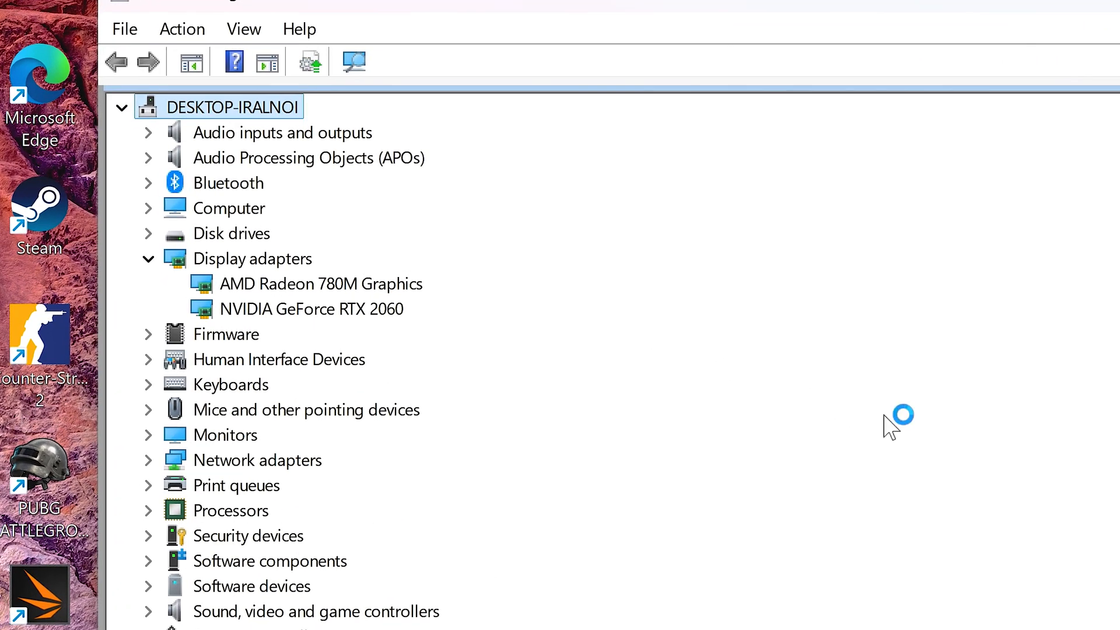
mouse_move(876, 434)
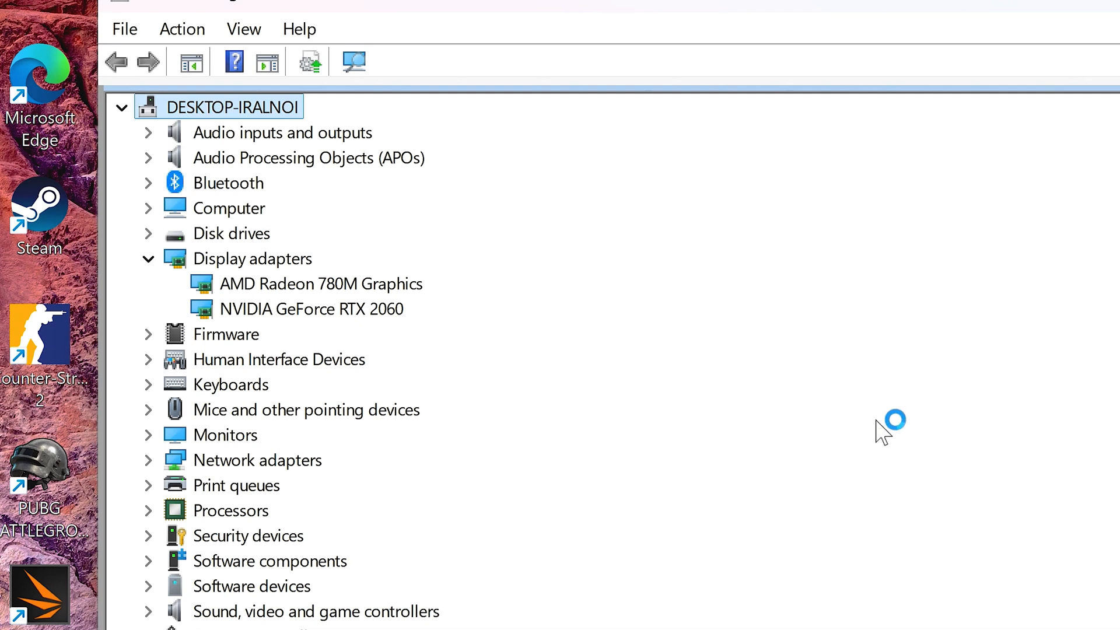
Select the NVIDIA GeForce RTX 2060 adapter and bring up its context menu
left_click(311, 308)
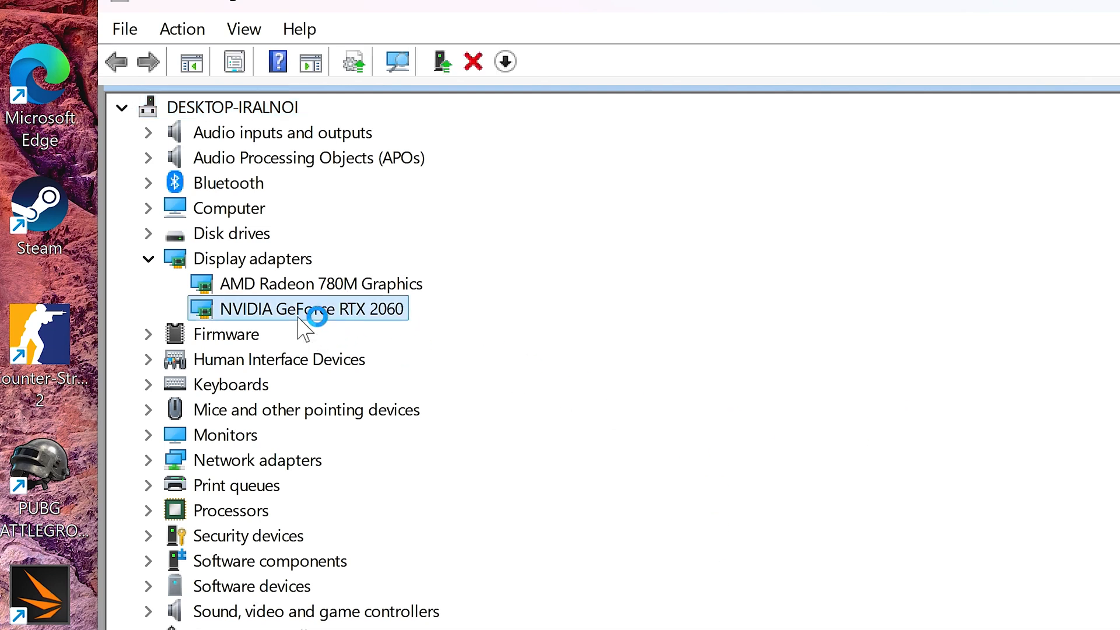
right_click(316, 309)
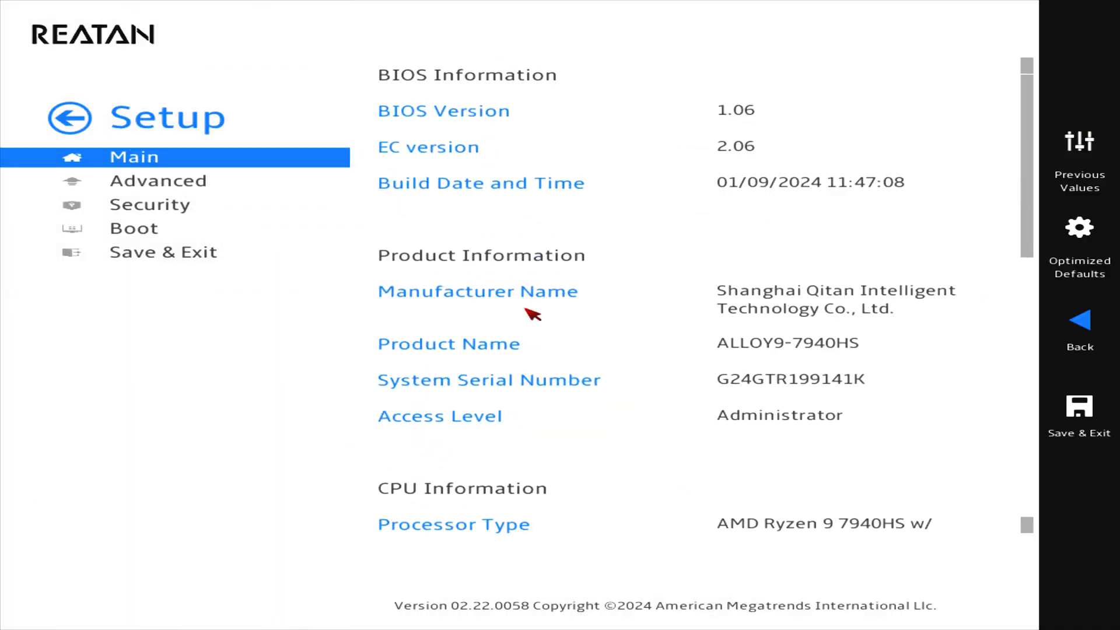
View the BIOS Advanced tab with Trusted Computing, Power, CPU and AMD CBS options
left_click(158, 180)
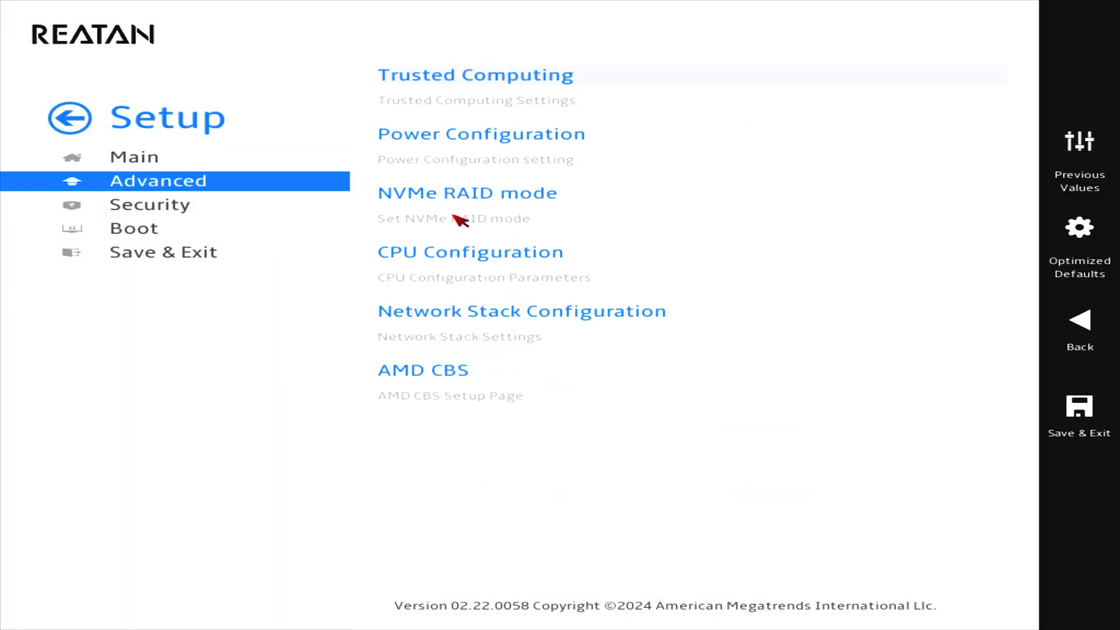
left_click(481, 134)
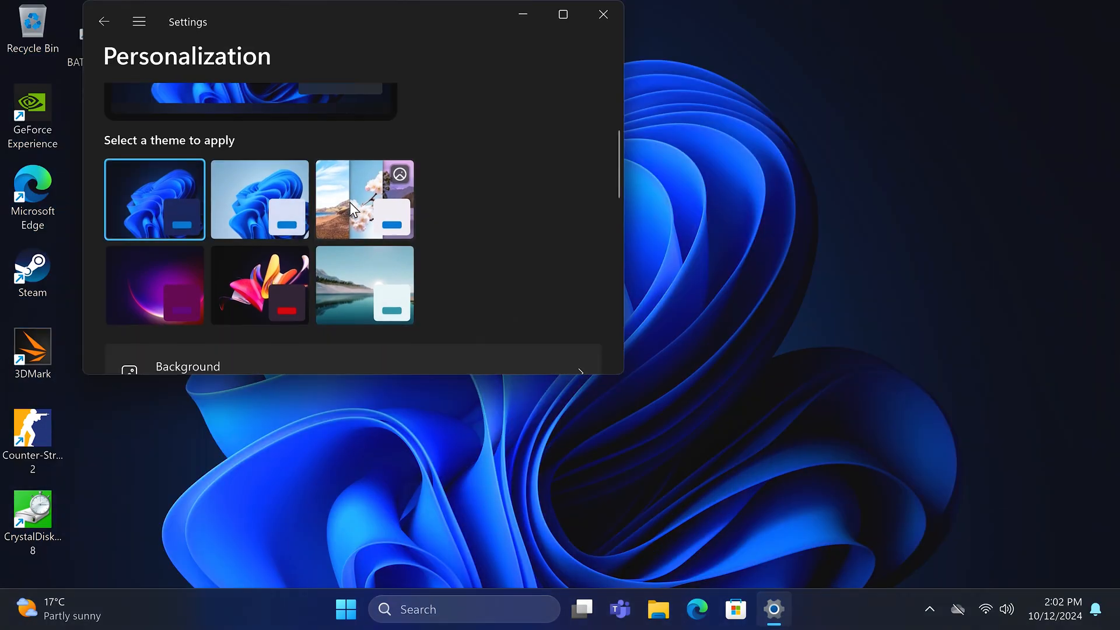
Close the Personalization settings window to leave only the desktop
left_click(364, 198)
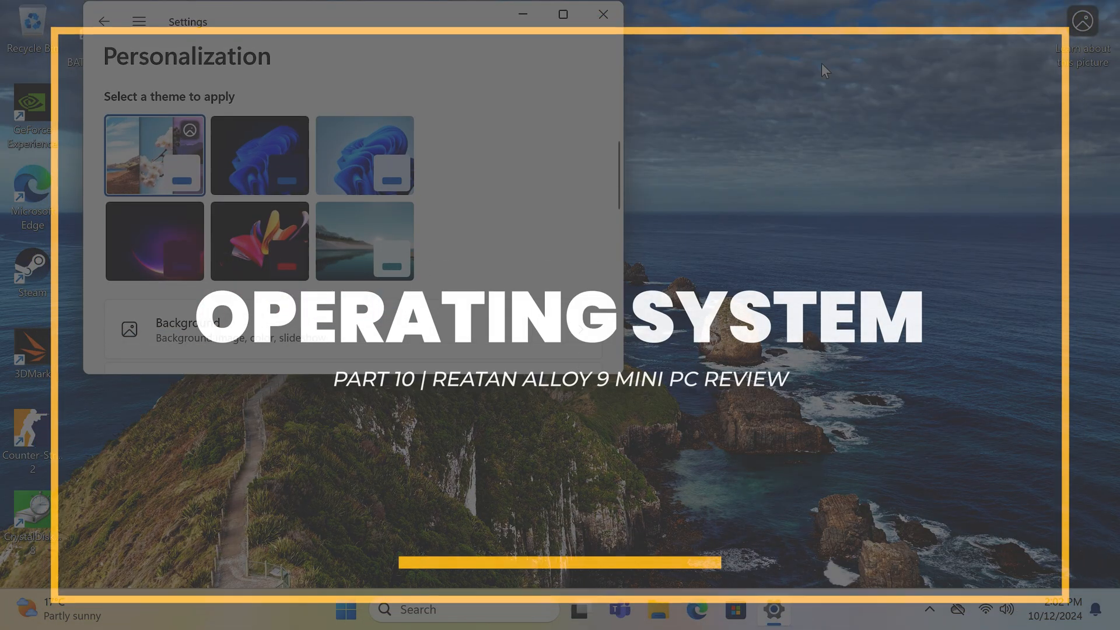
left_click(603, 14)
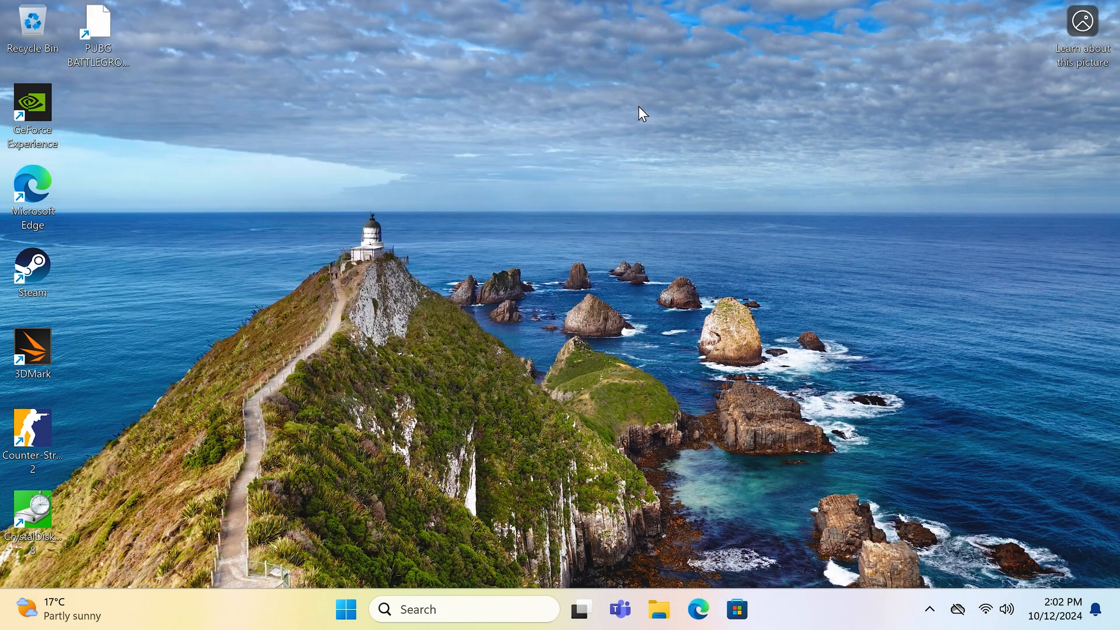
mouse_move(696, 391)
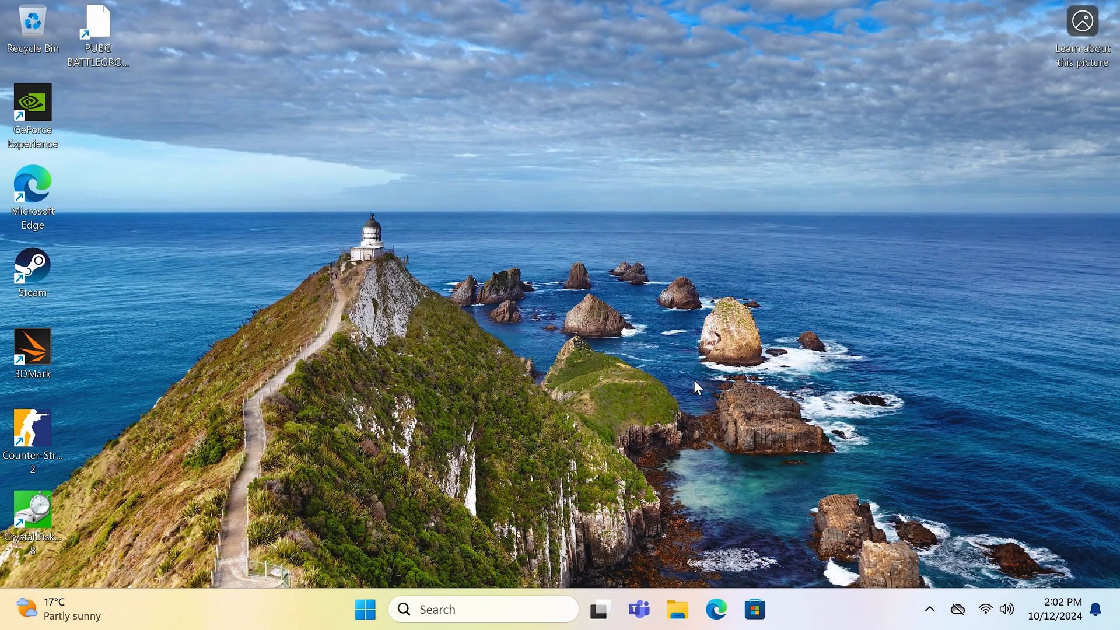
mouse_move(625, 392)
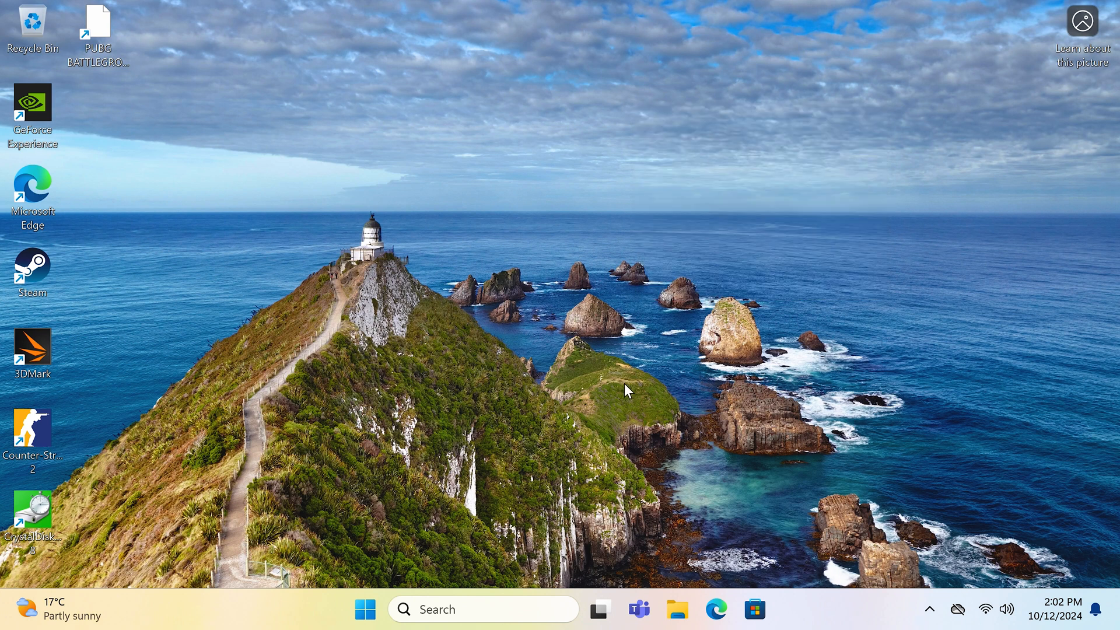
Open Settings via search, review Virus & threat protection status, then close Windows Security
type("settings")
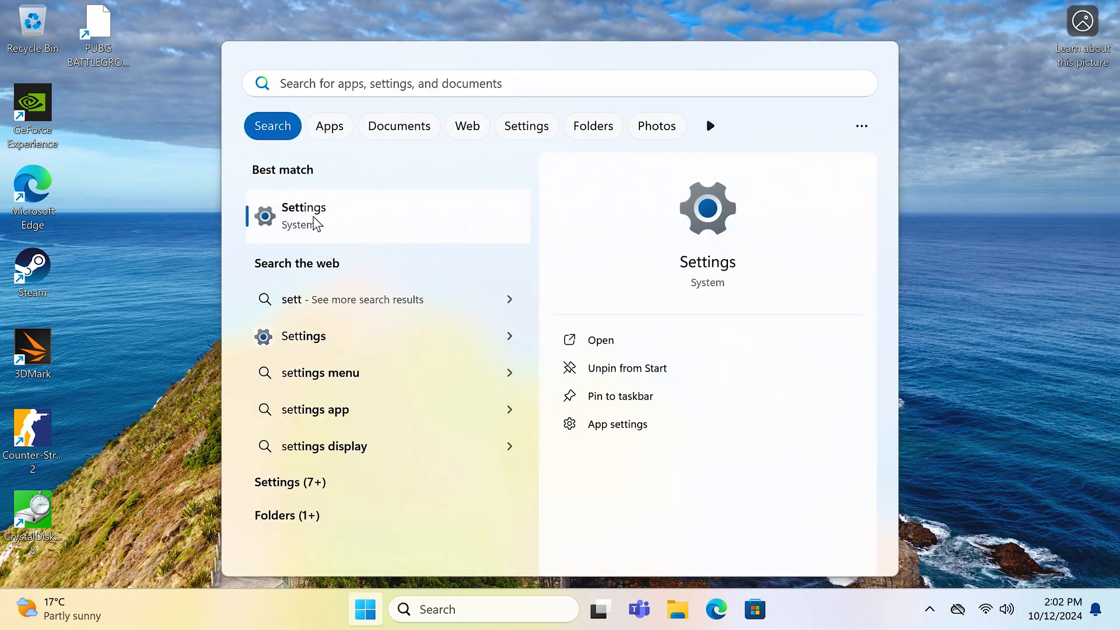
left_click(304, 214)
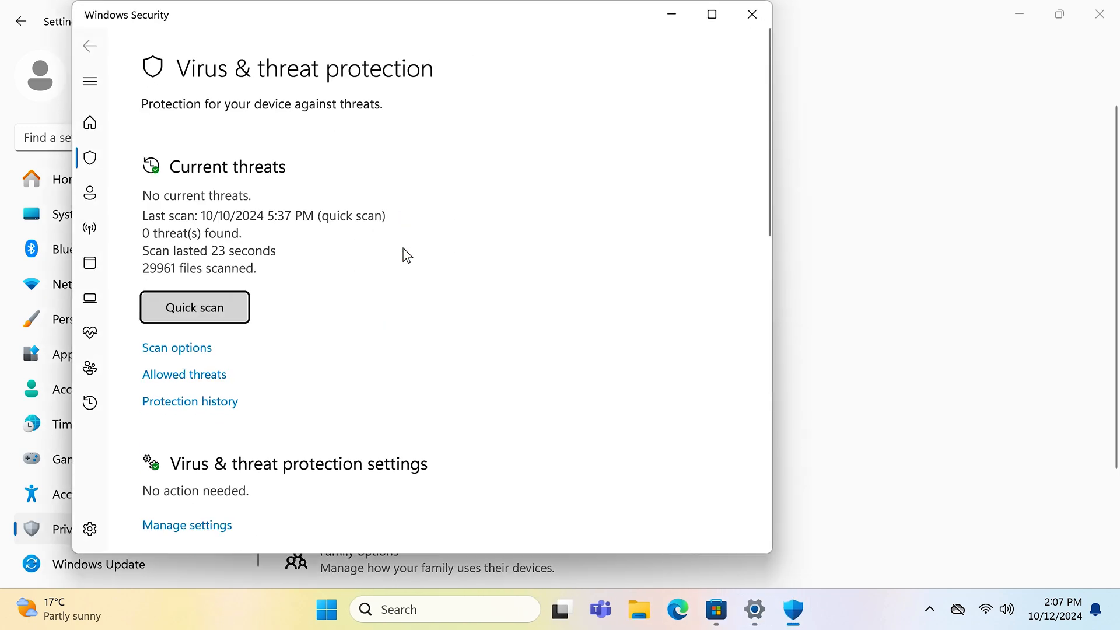
scroll("down", 3)
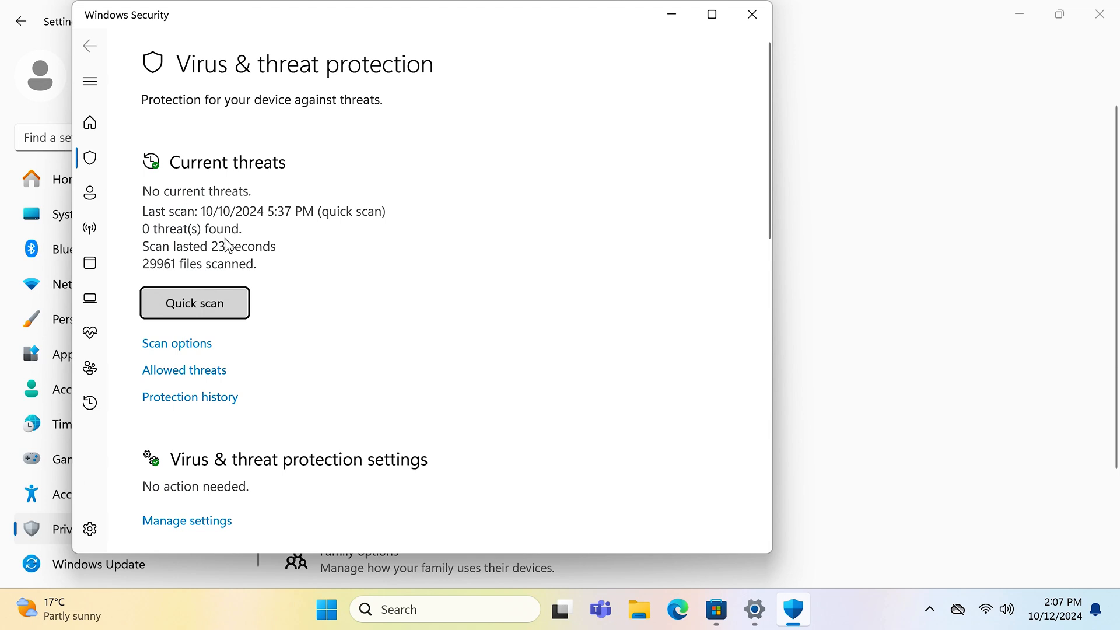
mouse_move(750, 15)
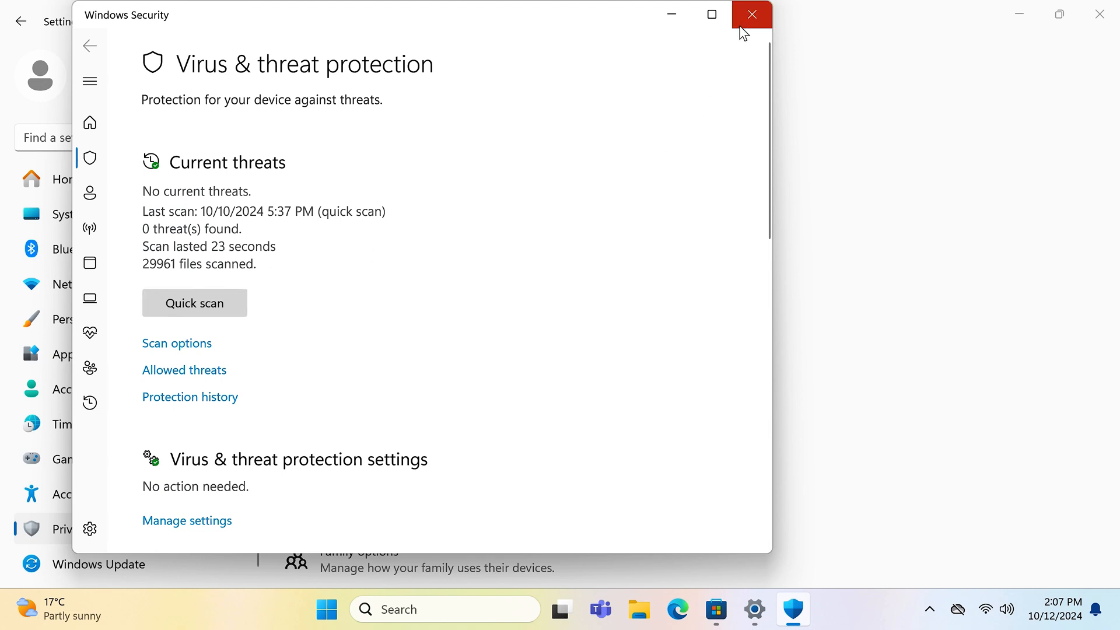
left_click(750, 14)
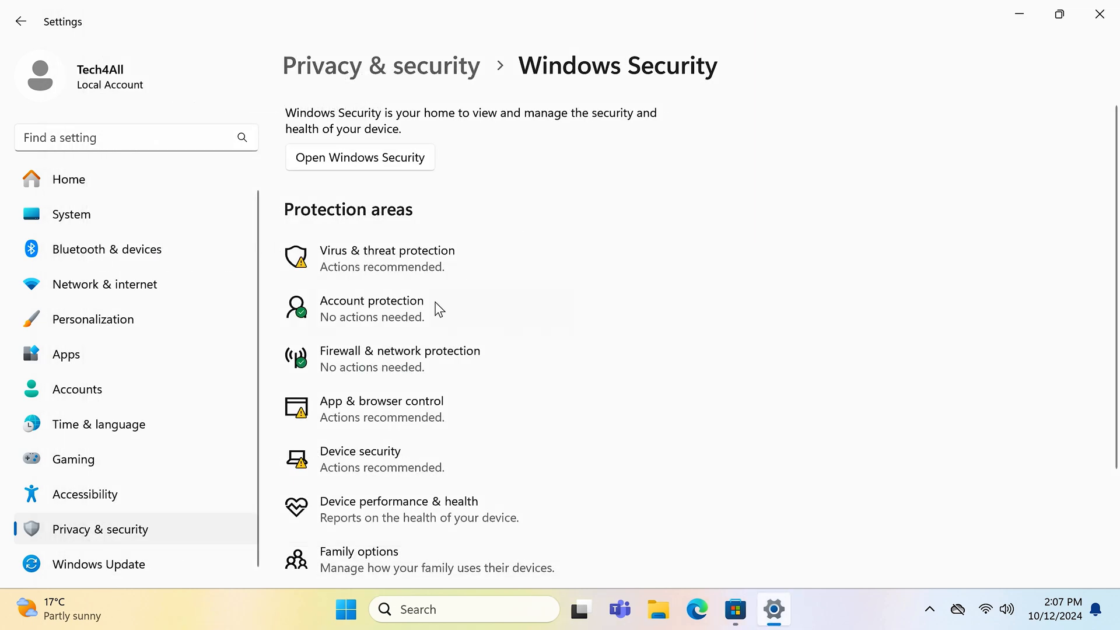
left_click(734, 609)
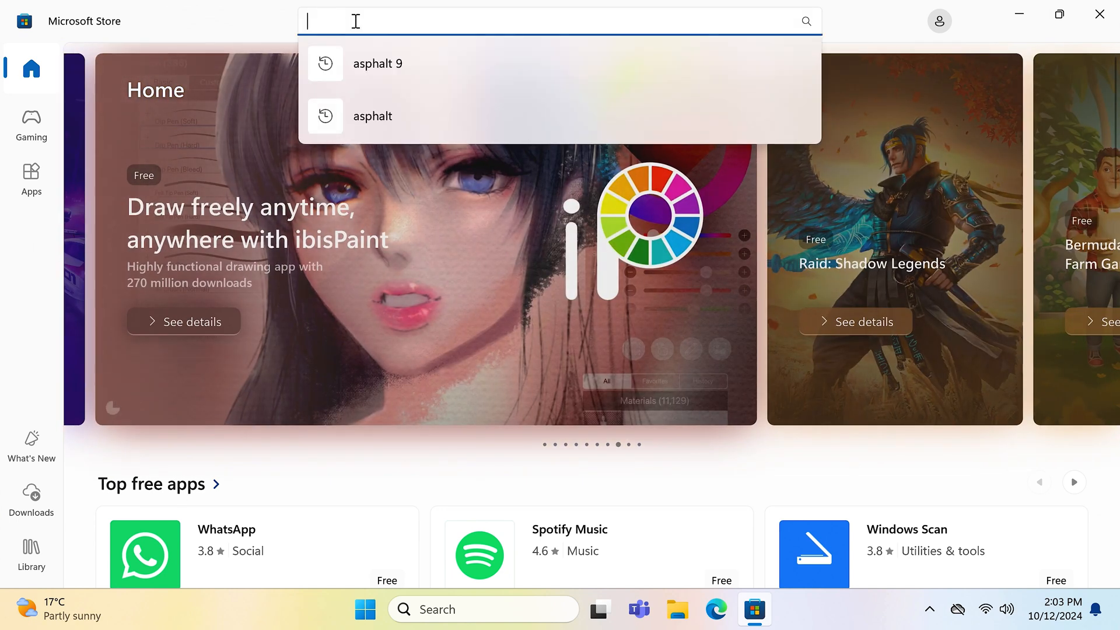
Search the Store for 'call of duty' and scroll the Black Ops 6 listings
type("call of duty")
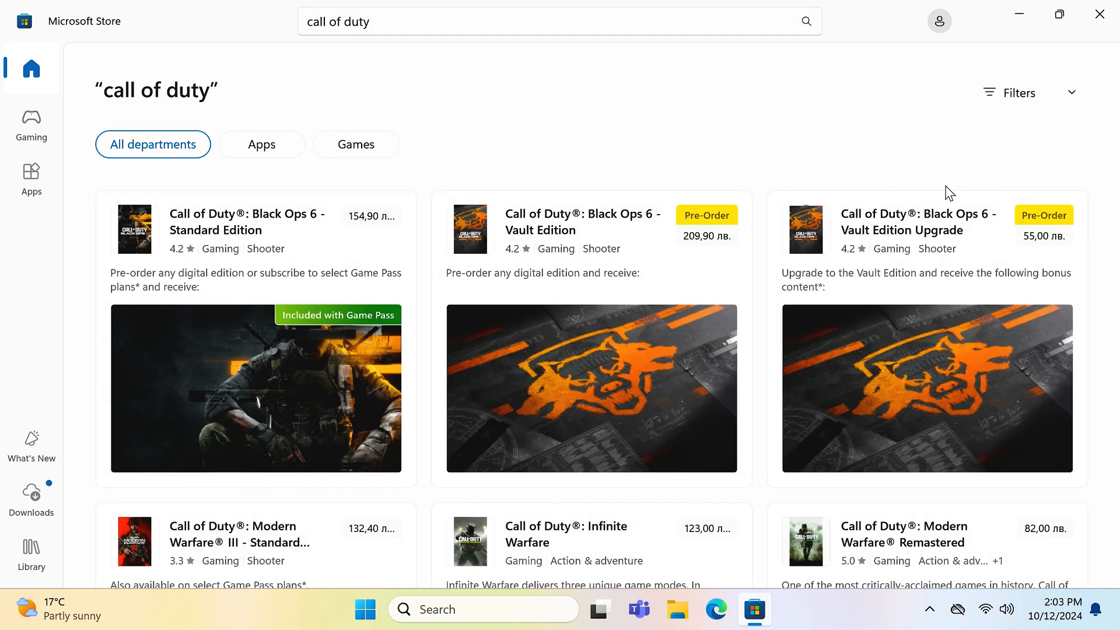
scroll("down", 3)
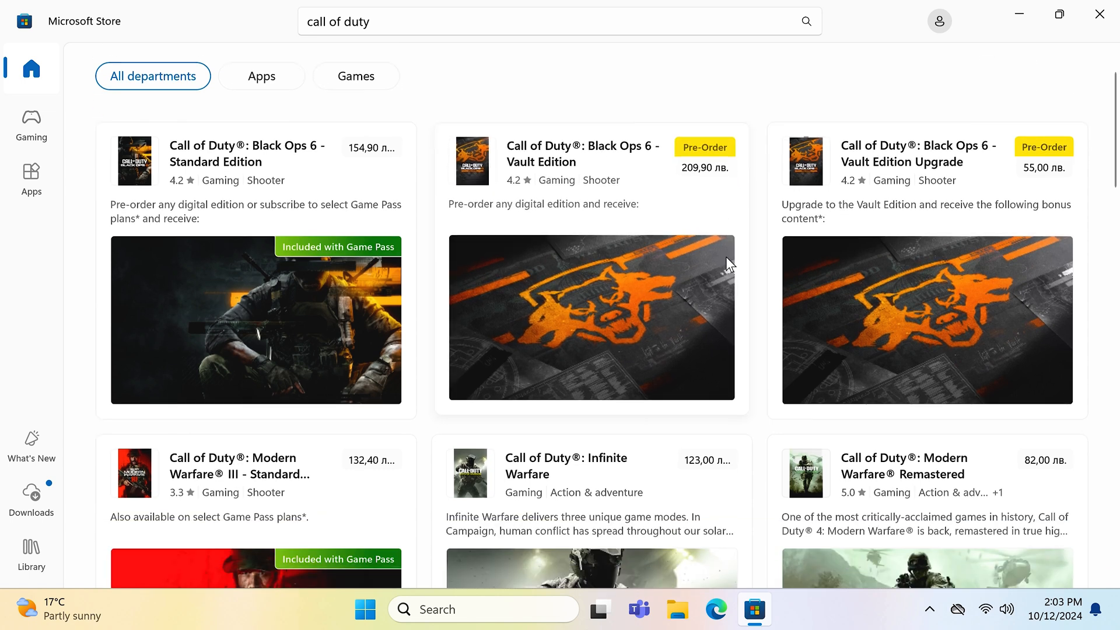